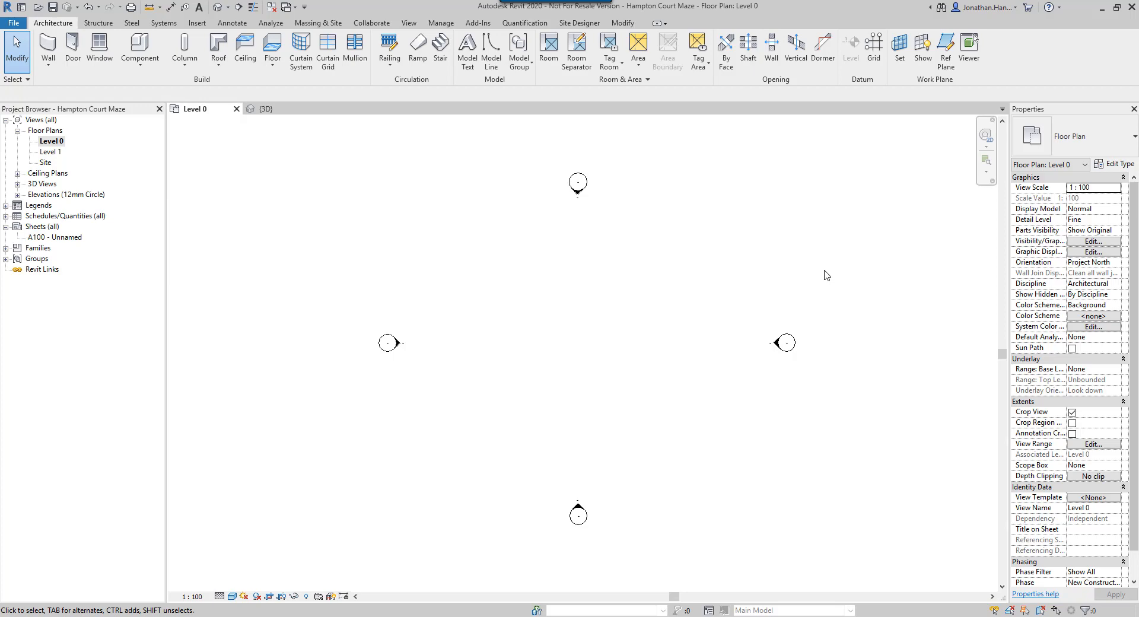
mouse_move(197, 23)
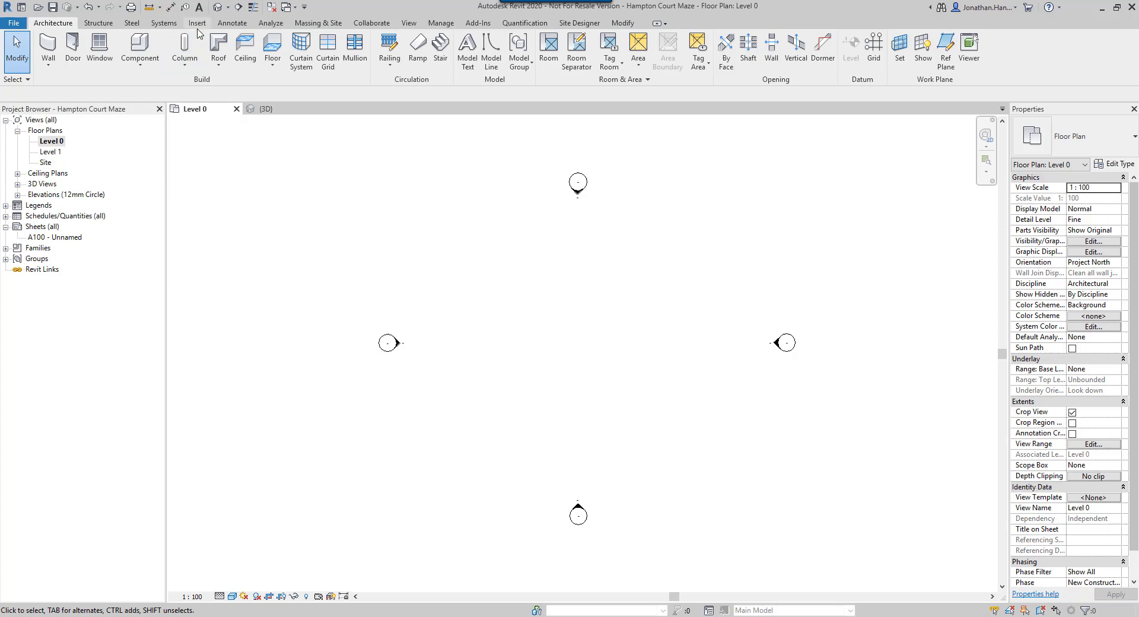
Import the Hampton Court maze PDF from the Insert tools into the Level 0 floor plan
click(197, 22)
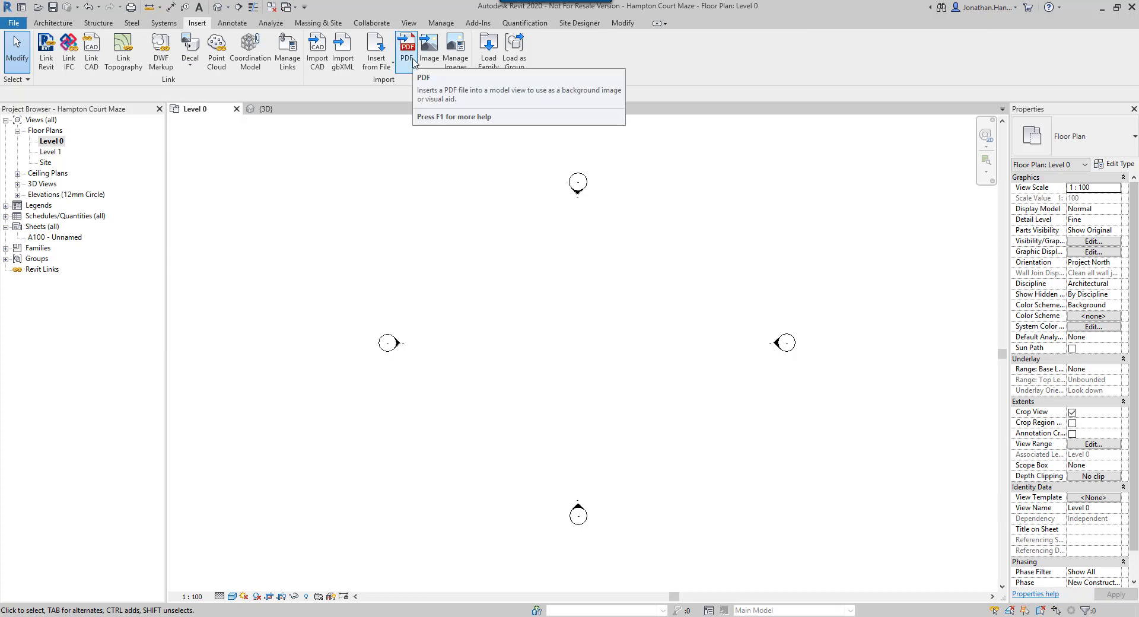
click(406, 48)
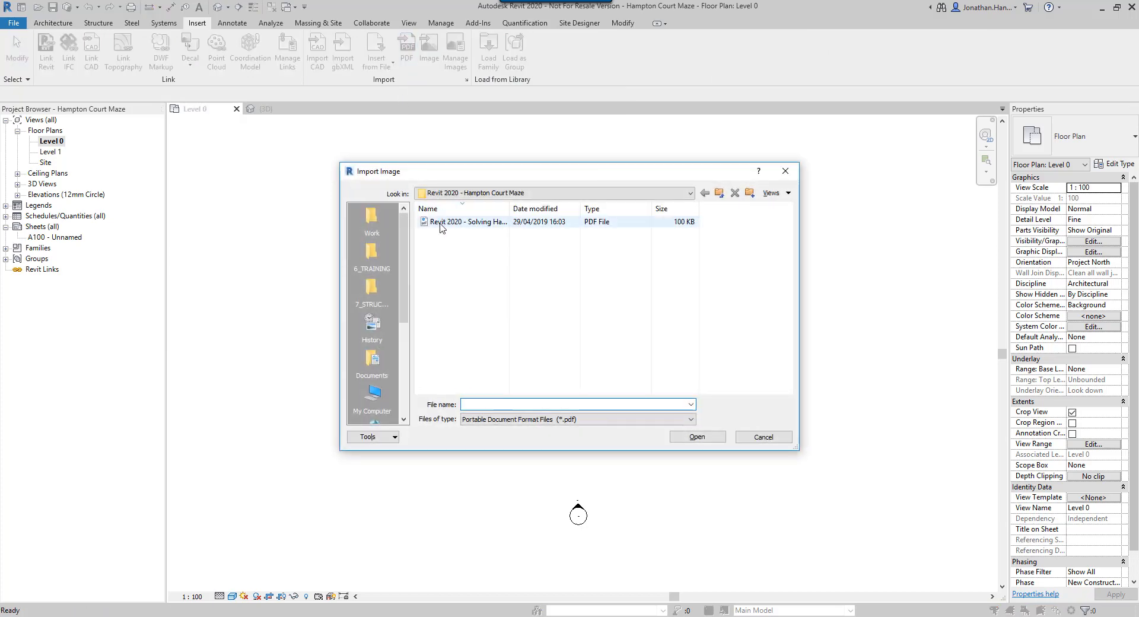
click(468, 222)
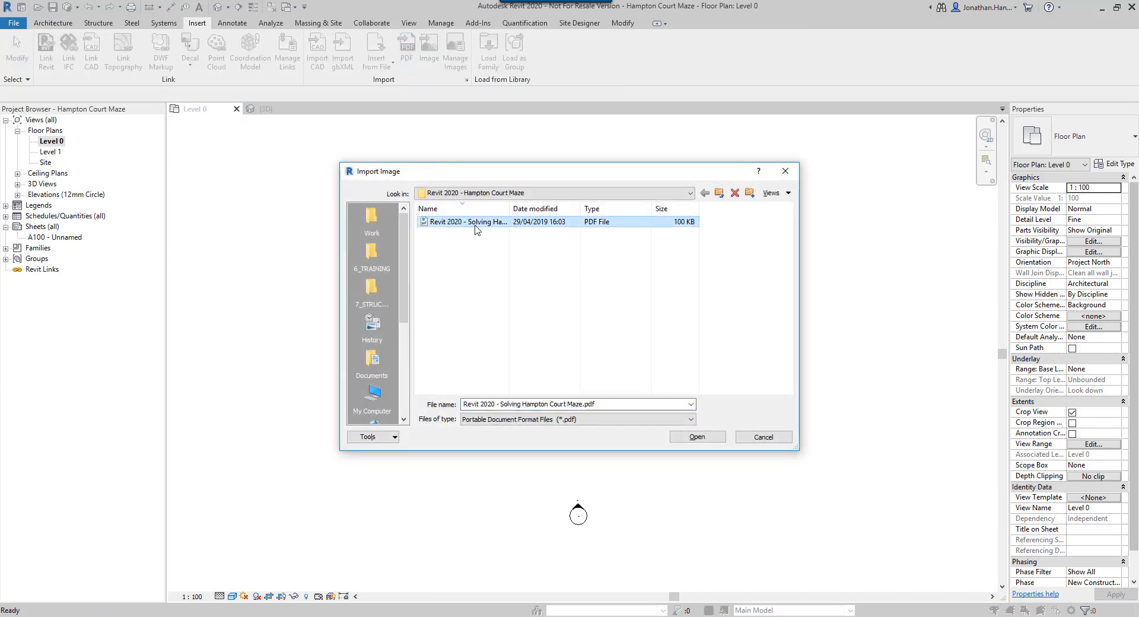
click(697, 436)
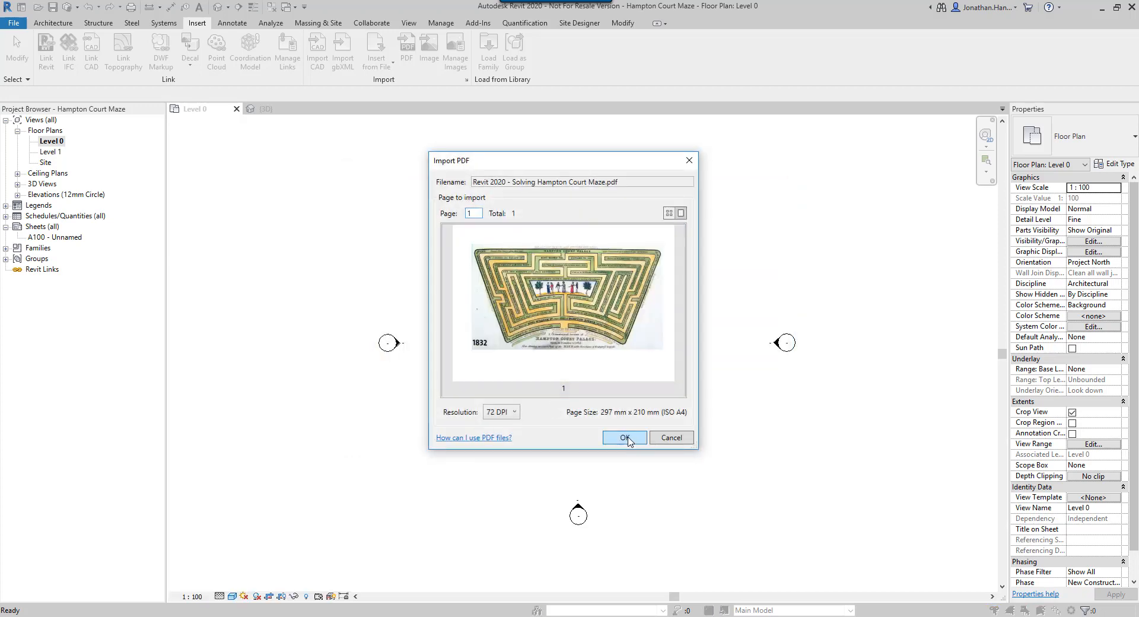
click(623, 437)
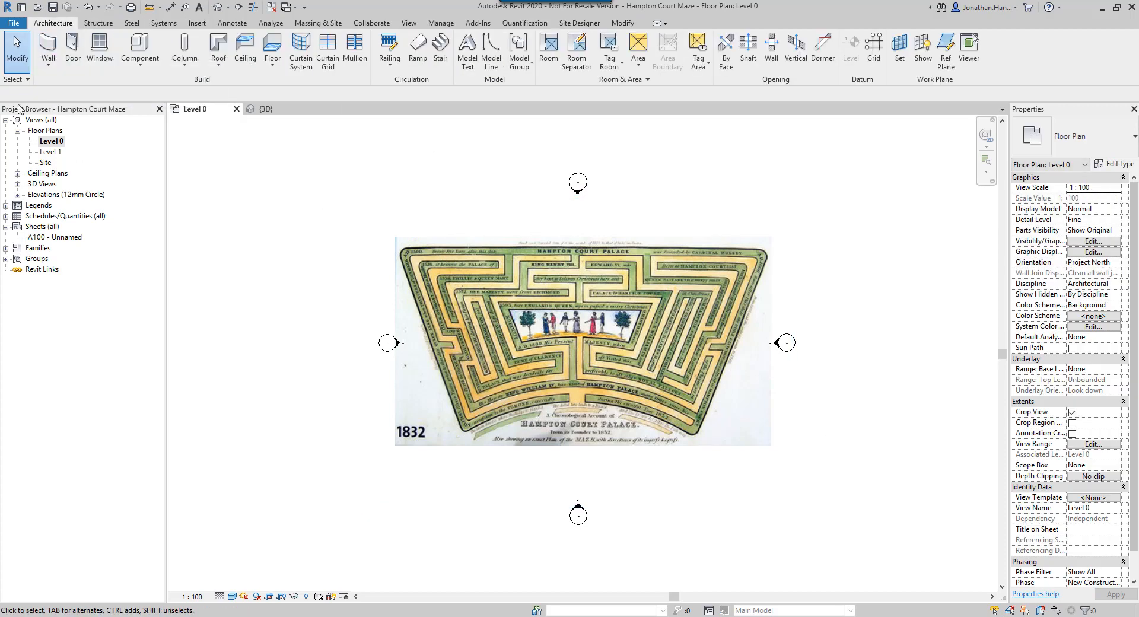
Edit the Maze Wall type to a single 50-thick Plant structure layer and apply it
click(47, 51)
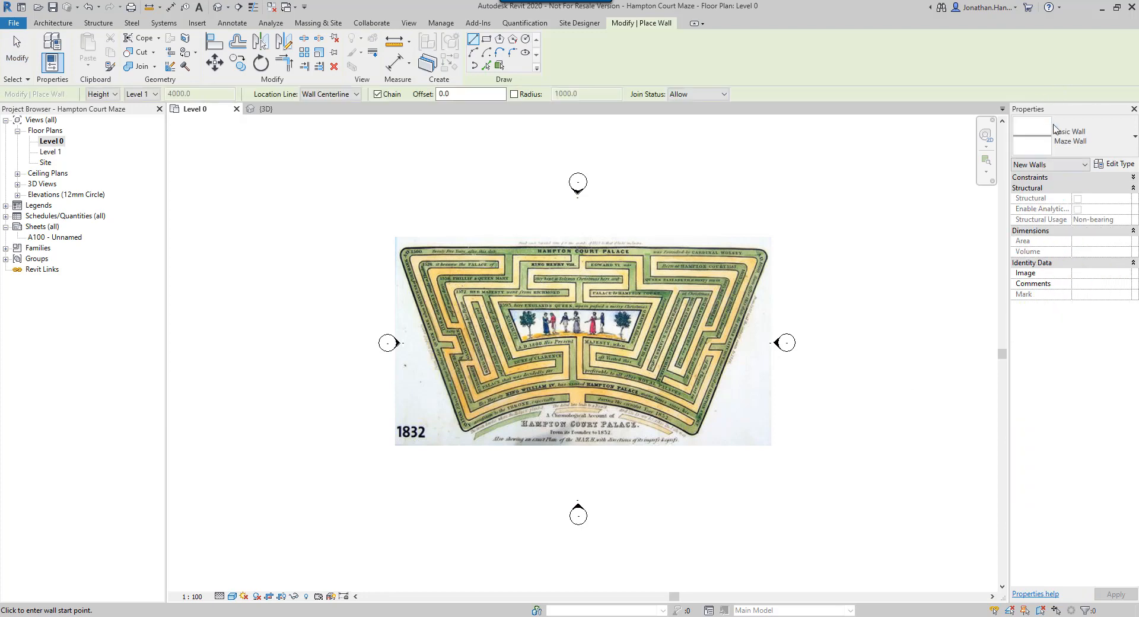
click(1118, 164)
text(50)
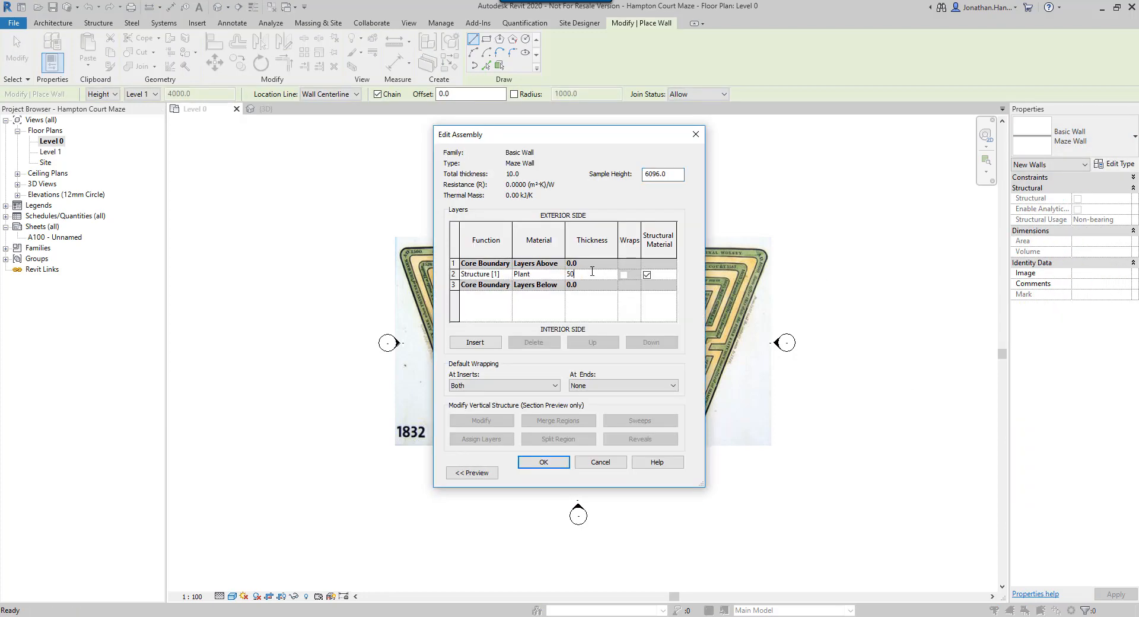
click(544, 462)
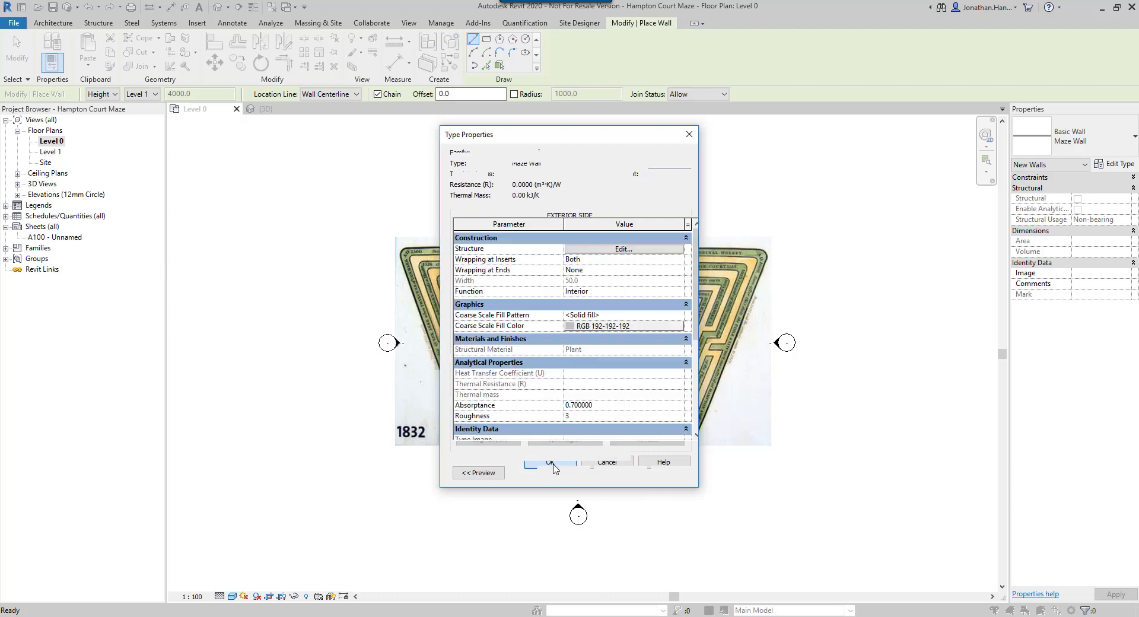
click(552, 461)
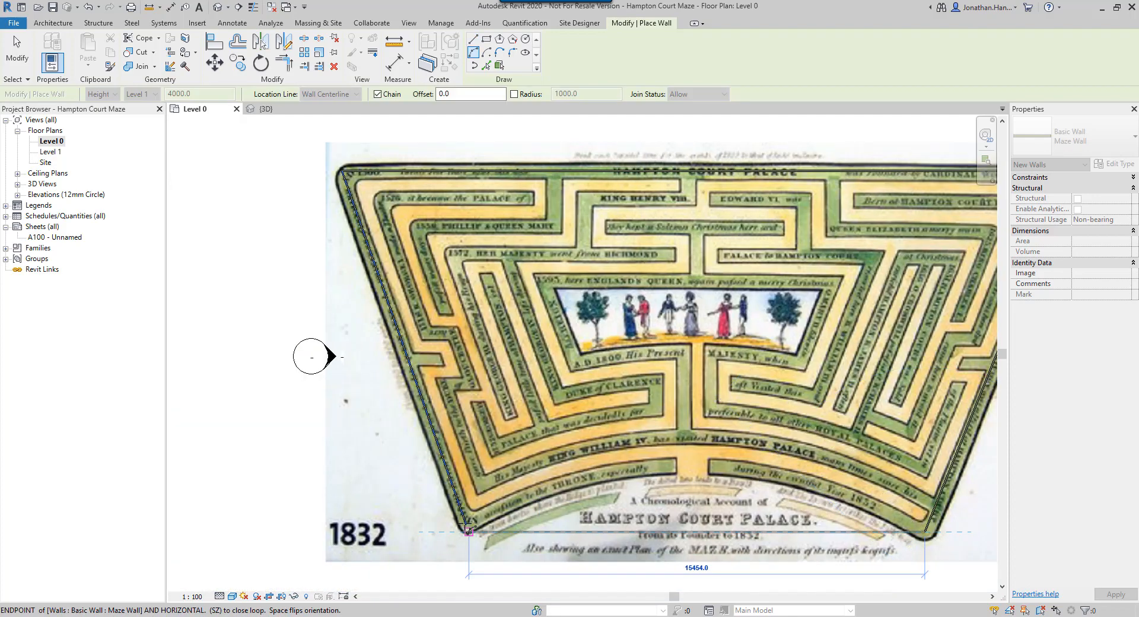
Finish the chain of Maze Wall segments traced along the hedge lines of the plan
key(Escape)
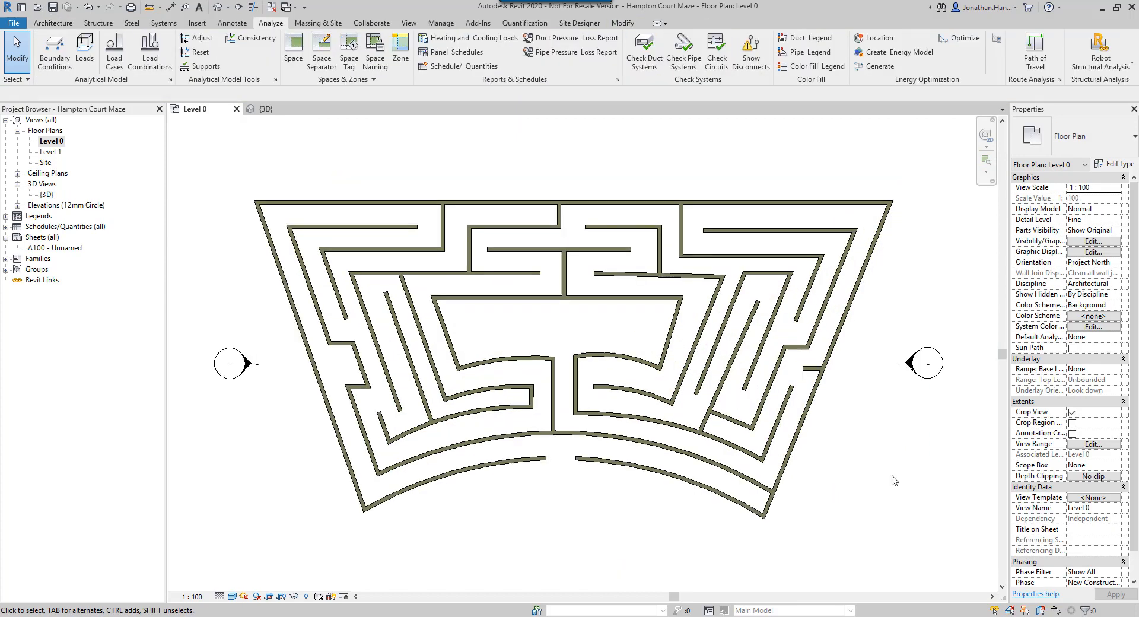
mouse_move(1035, 46)
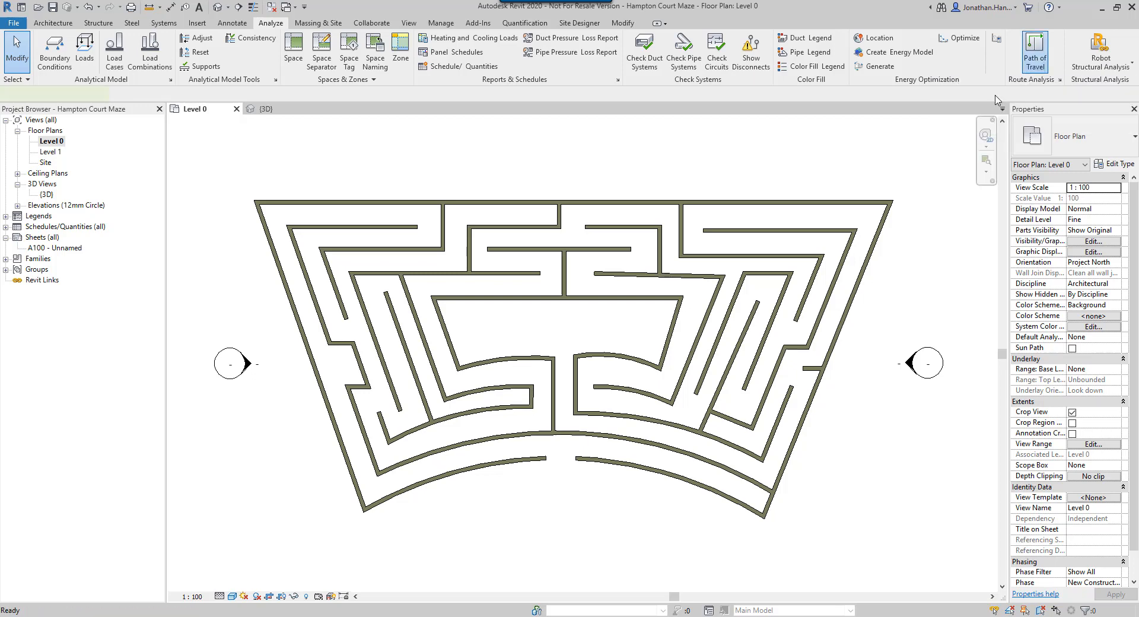
Run a Path of Travel from the maze centre to the bottom entrance
click(1034, 52)
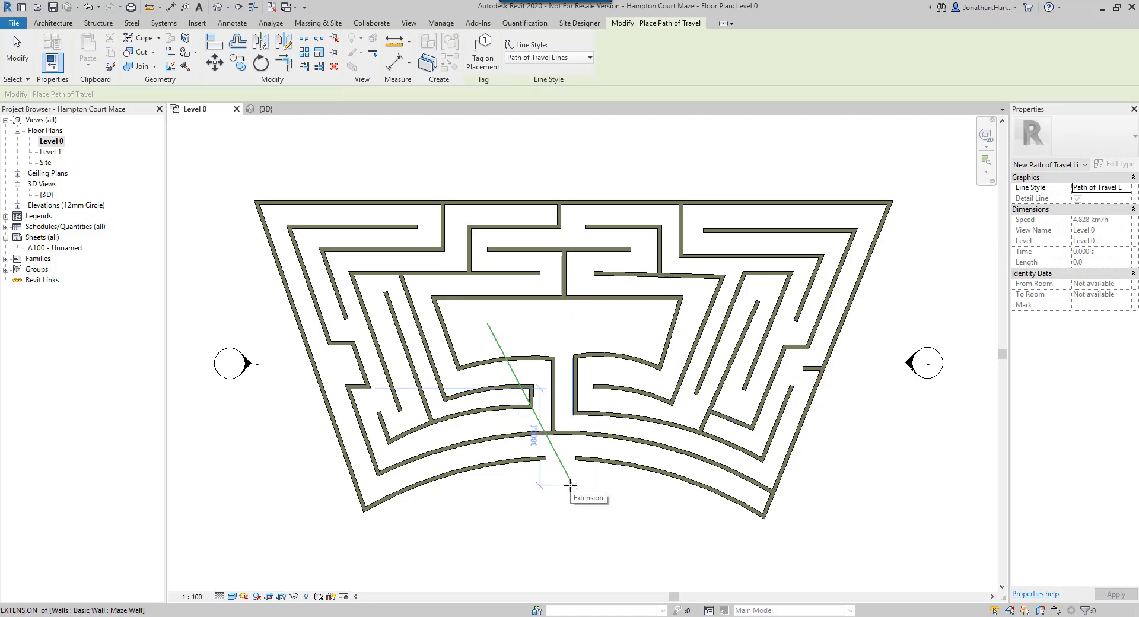
click(570, 486)
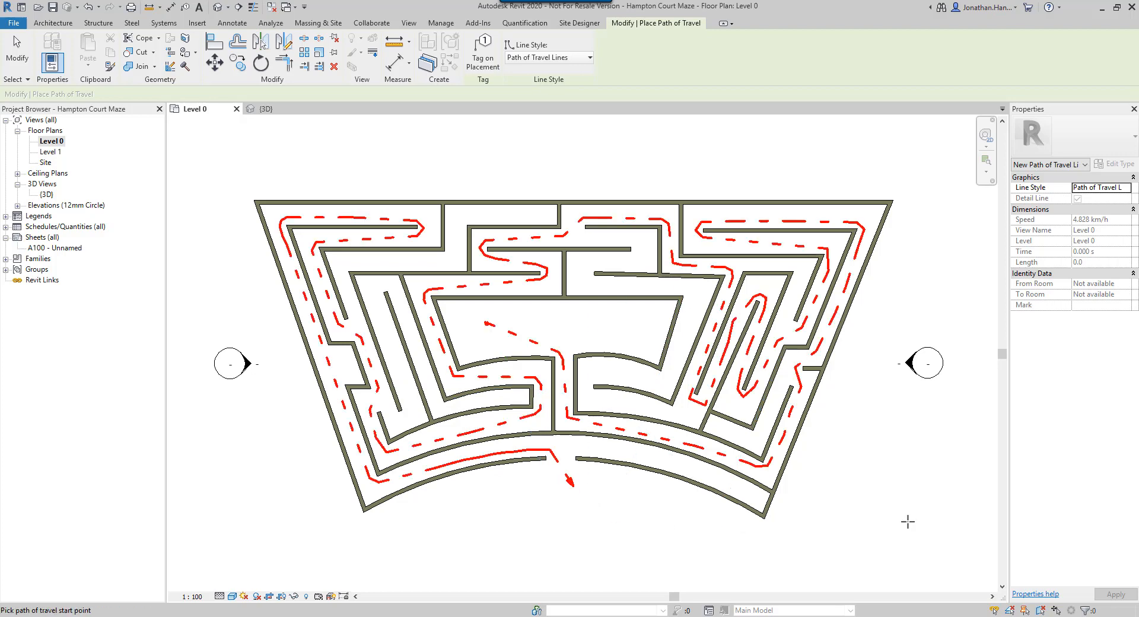